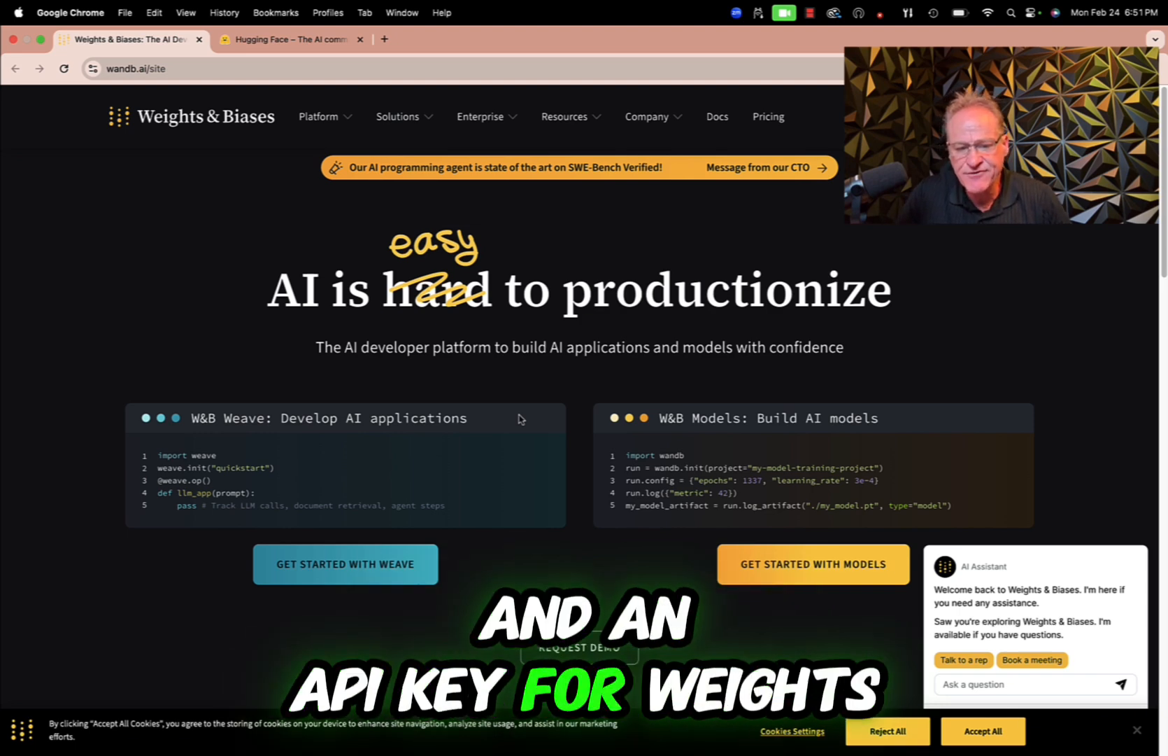
Open the 'Message from our CTO' banner on wandb.ai, then bring Hugging Face forward.
left_click(289, 39)
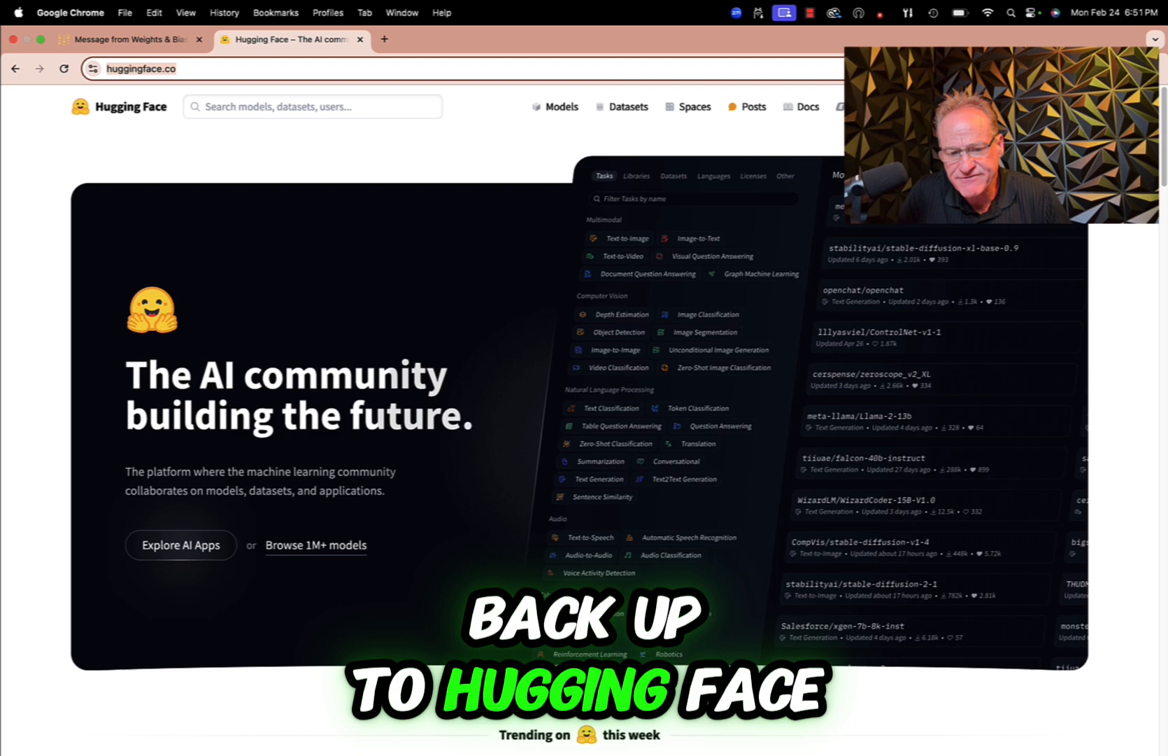
left_click(126, 39)
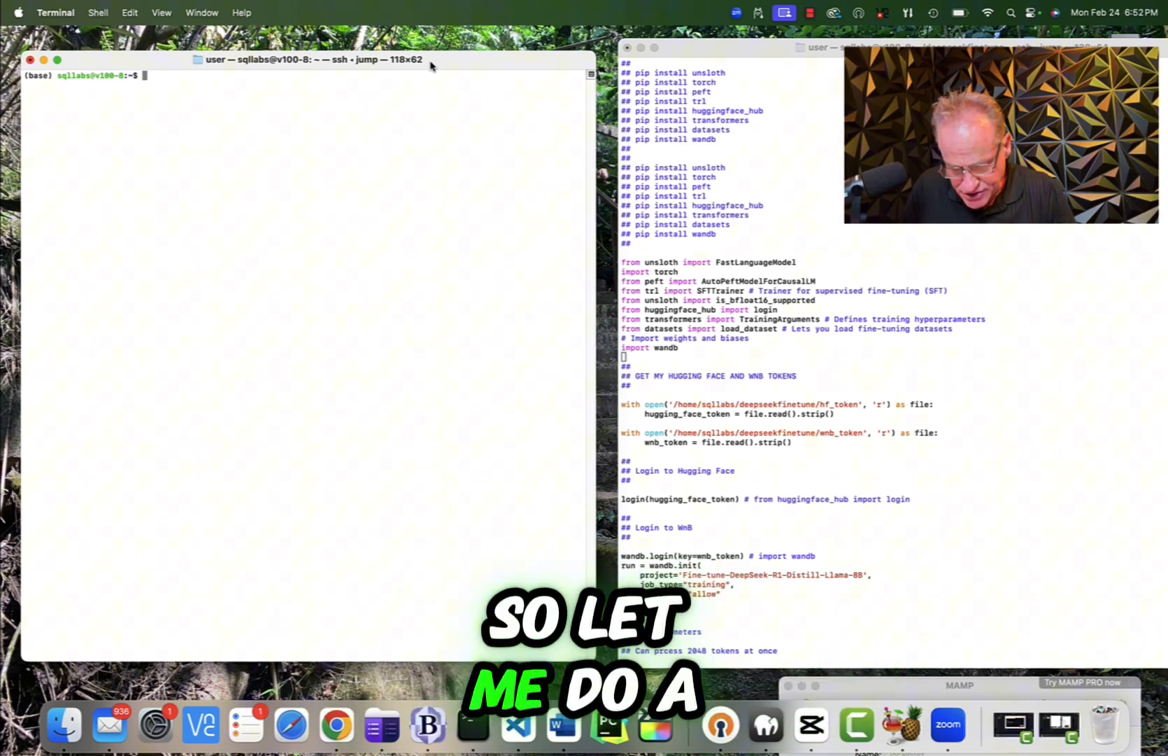
Run python --version on the remote server, confirming Python 3.11.5.
type("python")
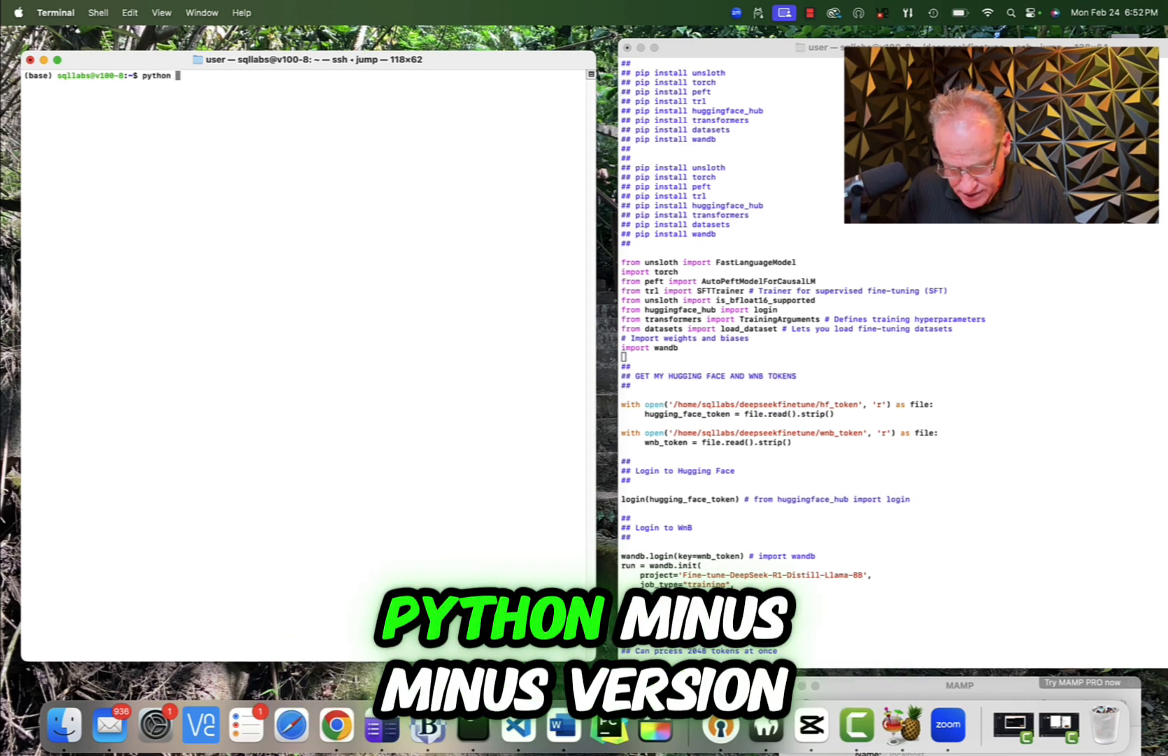
type("--version")
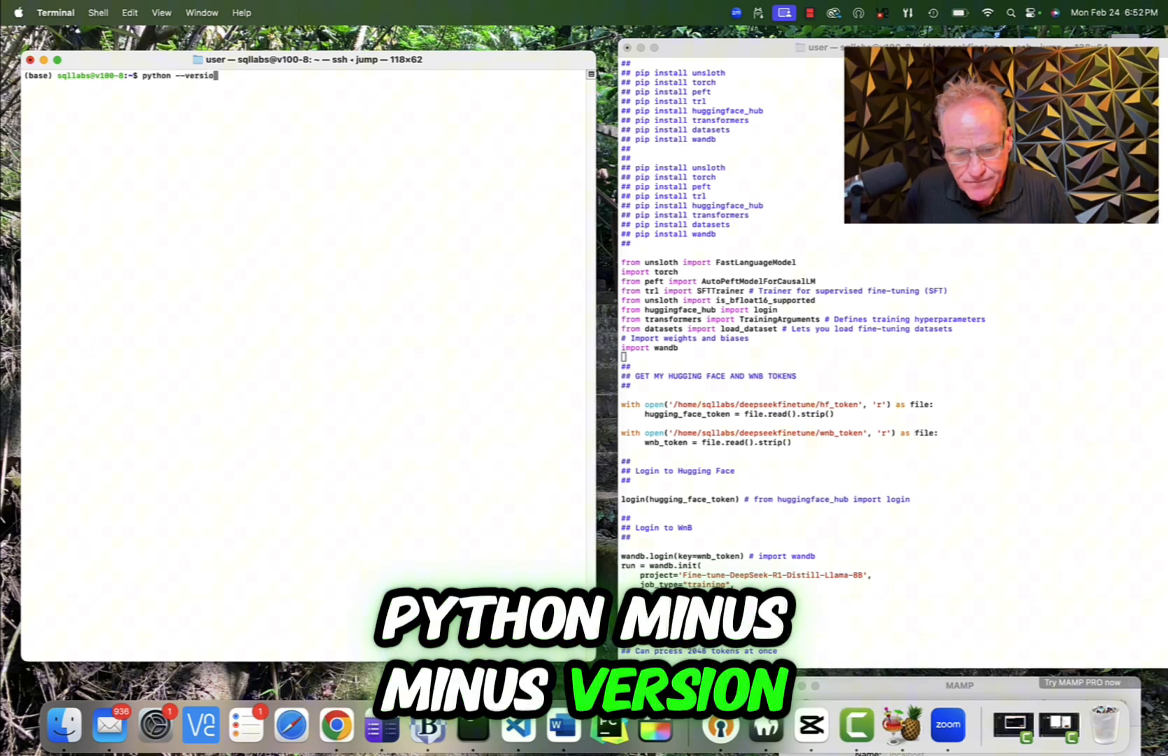
key("Return")
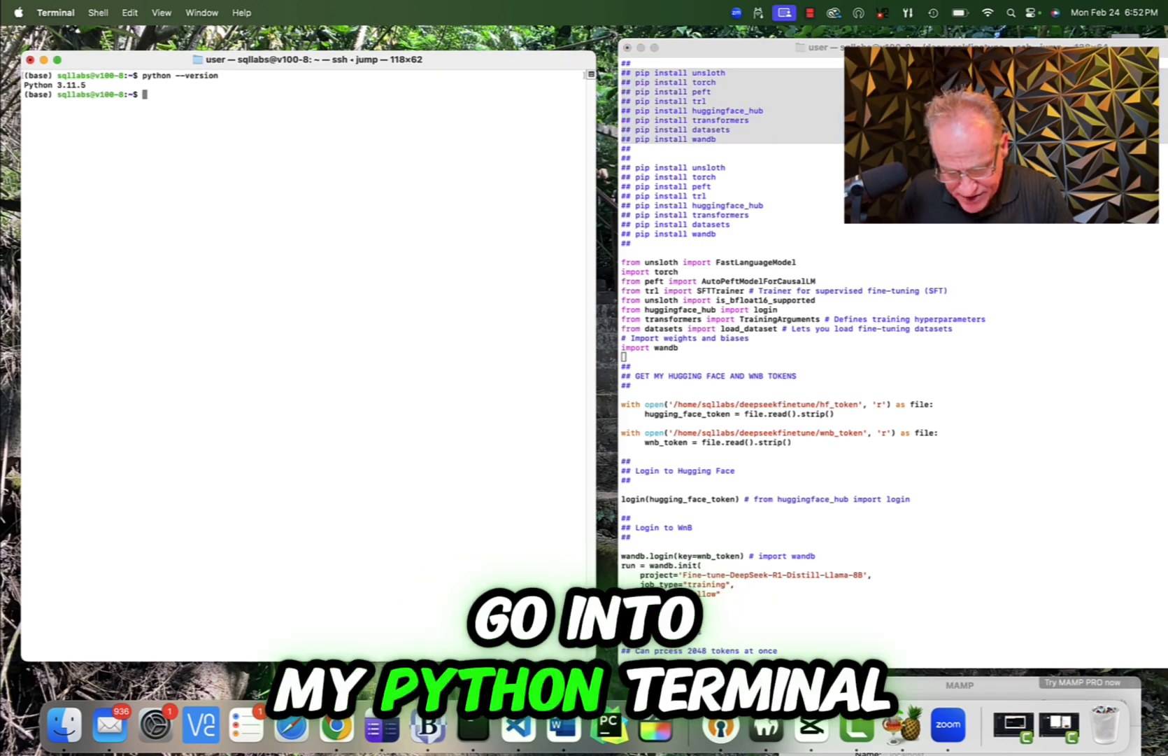
Start the Python REPL and scroll through the training script to its unsloth import.
type("python")
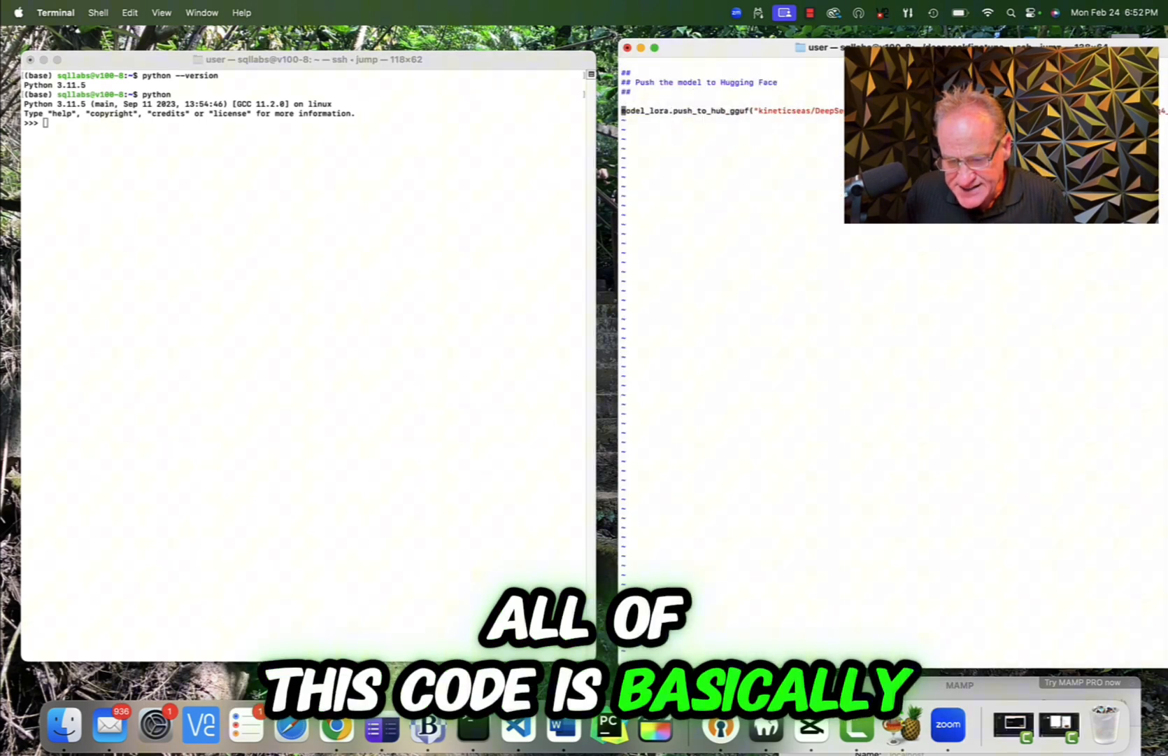
scroll("up", 3)
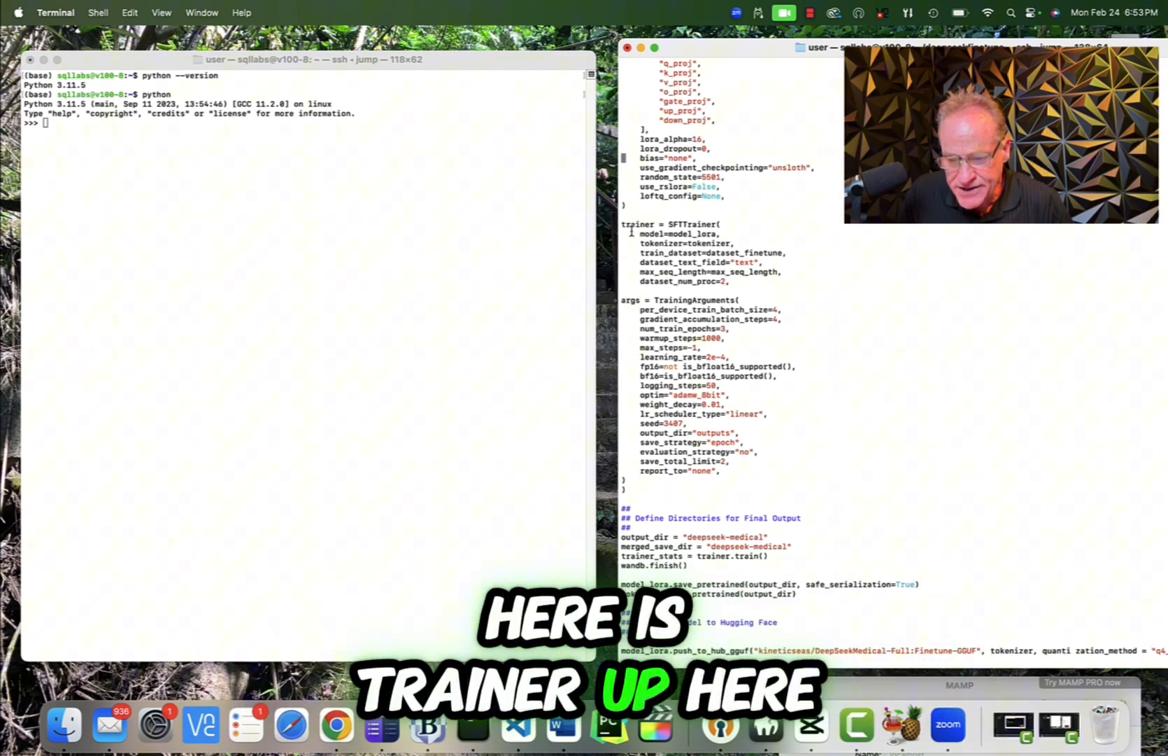
scroll("up", 3)
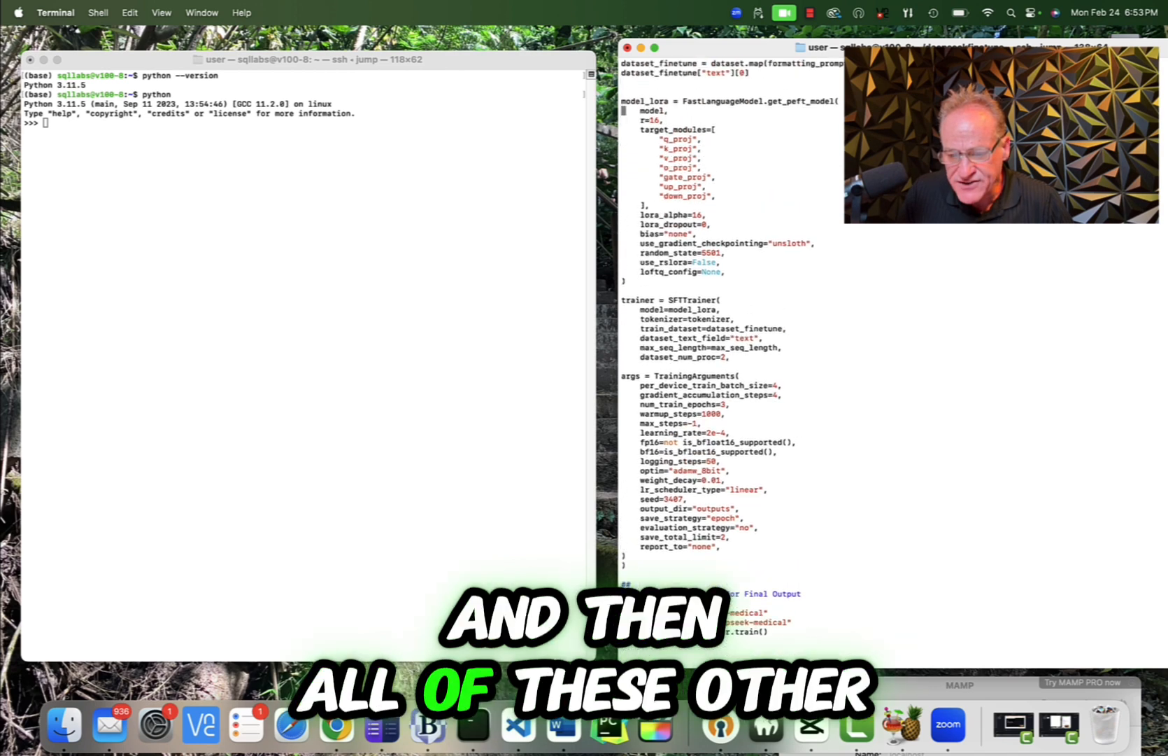
scroll("up", 3)
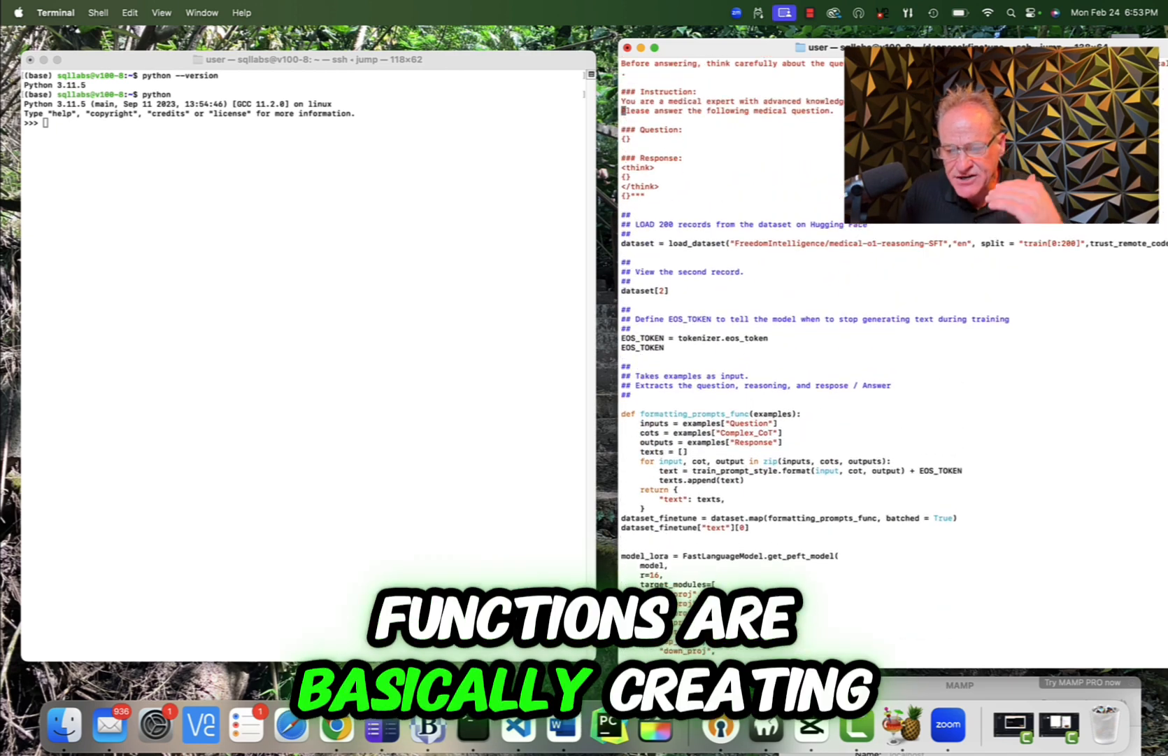
scroll("up", 3)
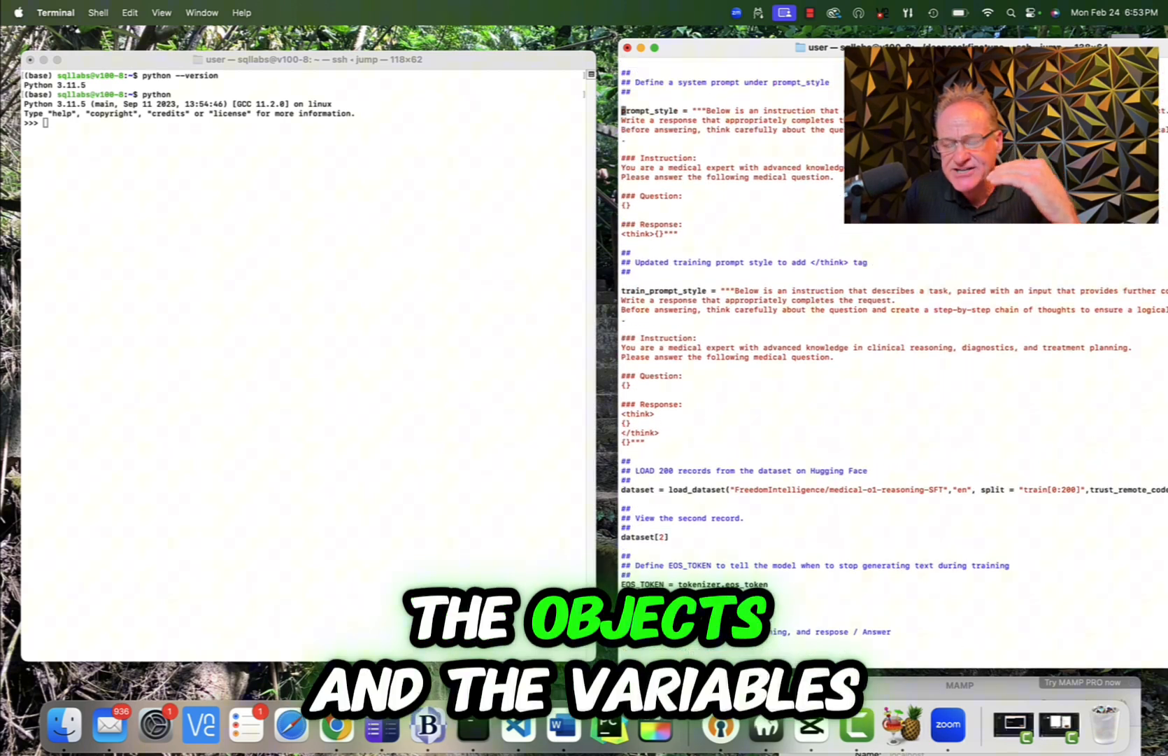
scroll("up", 3)
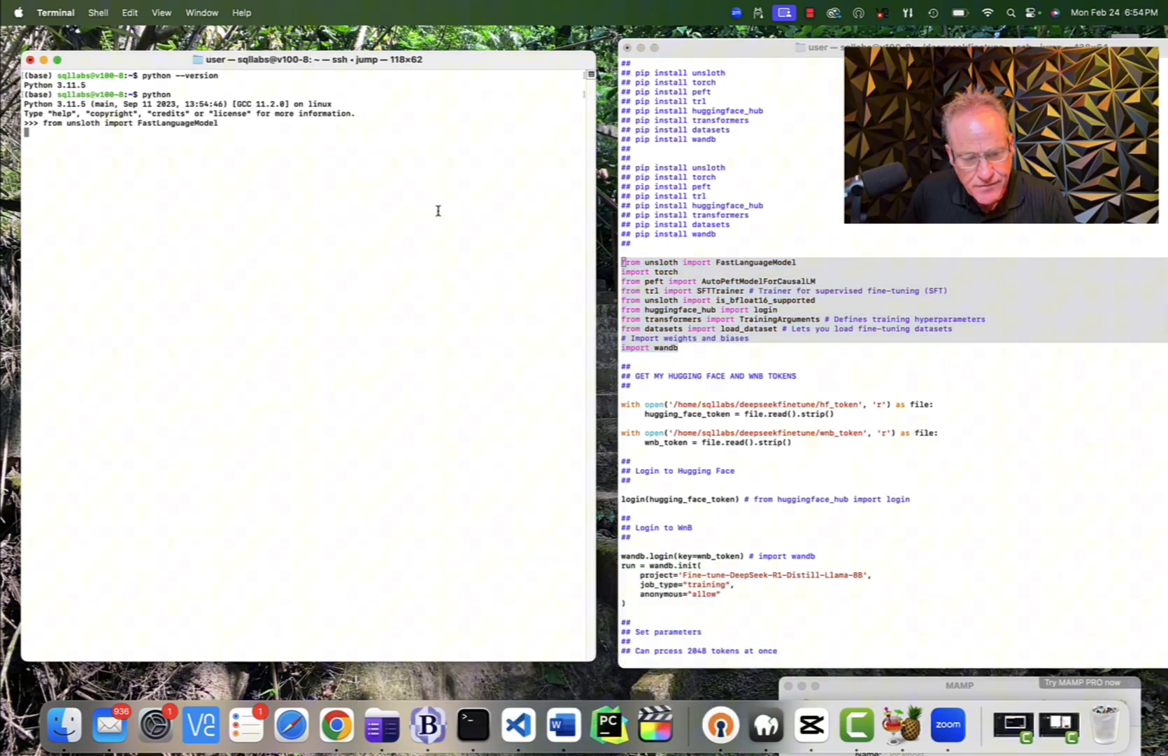
Run the unsloth FastLanguageModel and other imports, then load hf_token and wnb_token.
key("Return")
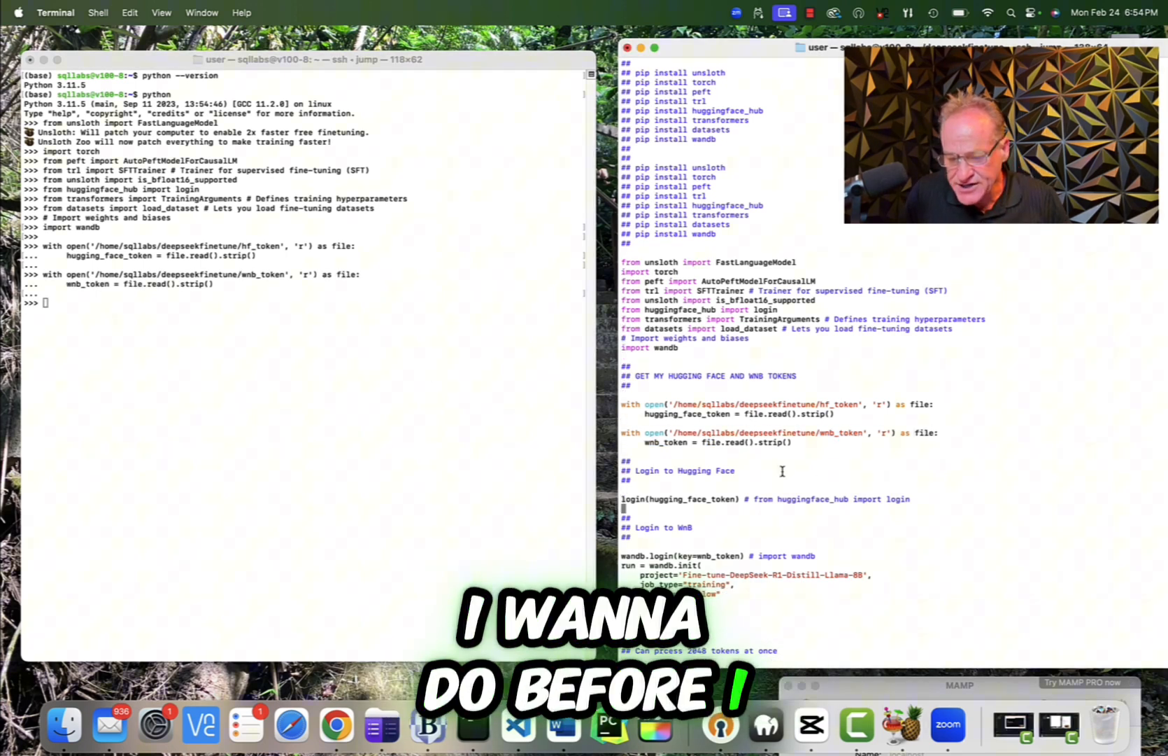
Log in to Hugging Face with login(hugging_face_token).
scroll("down", 3)
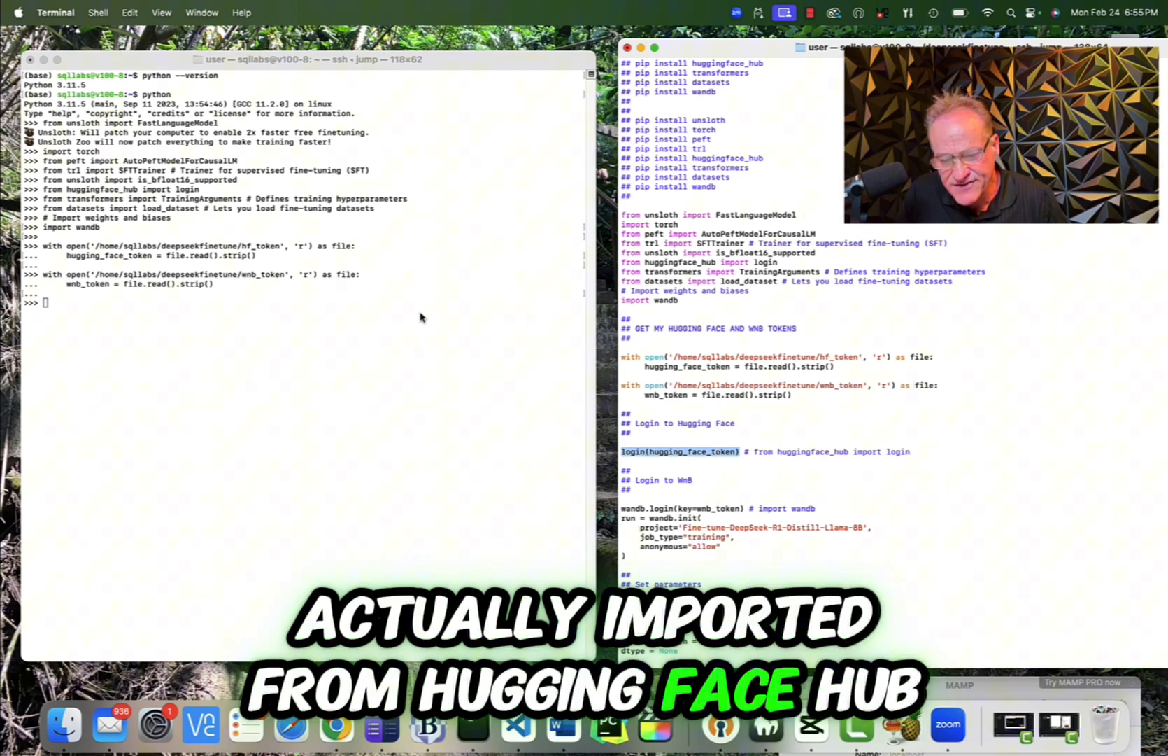
type("login(hugging_face_token)")
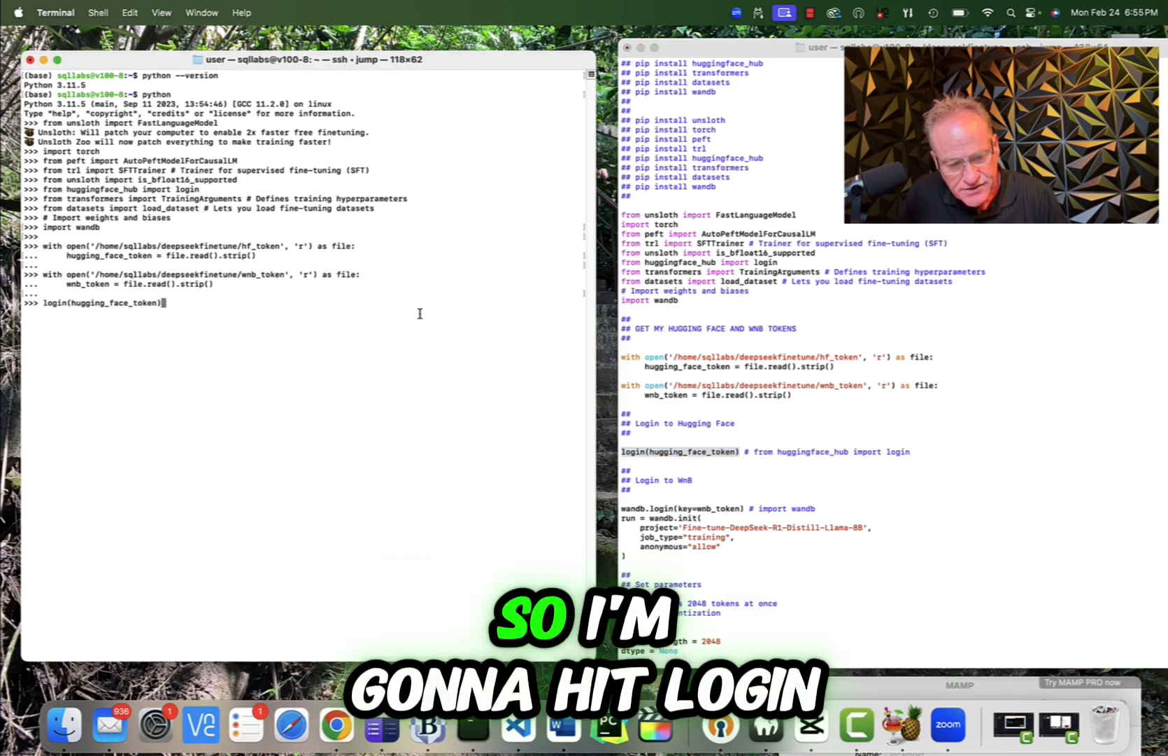
key("Return")
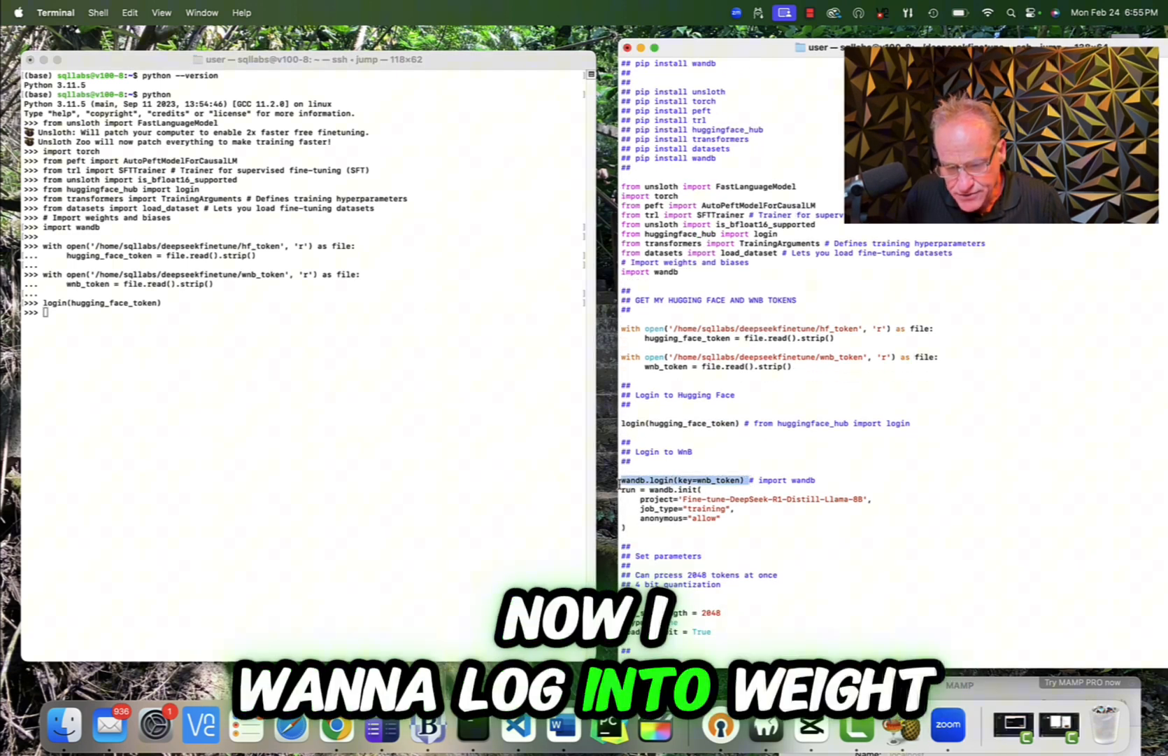
Run wandb.init for the Fine-tune-DeepSeek-R1-Distill-Llama-8B project with job_type 'training'.
left_click(432, 410)
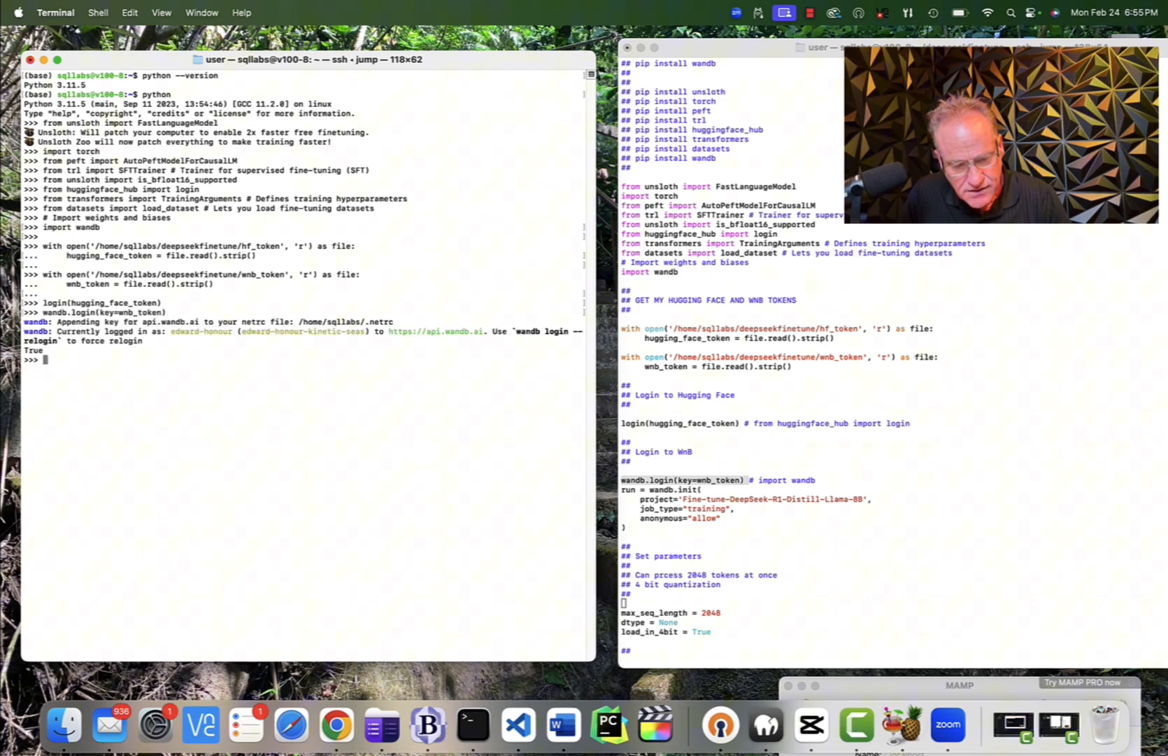
scroll("down", 3)
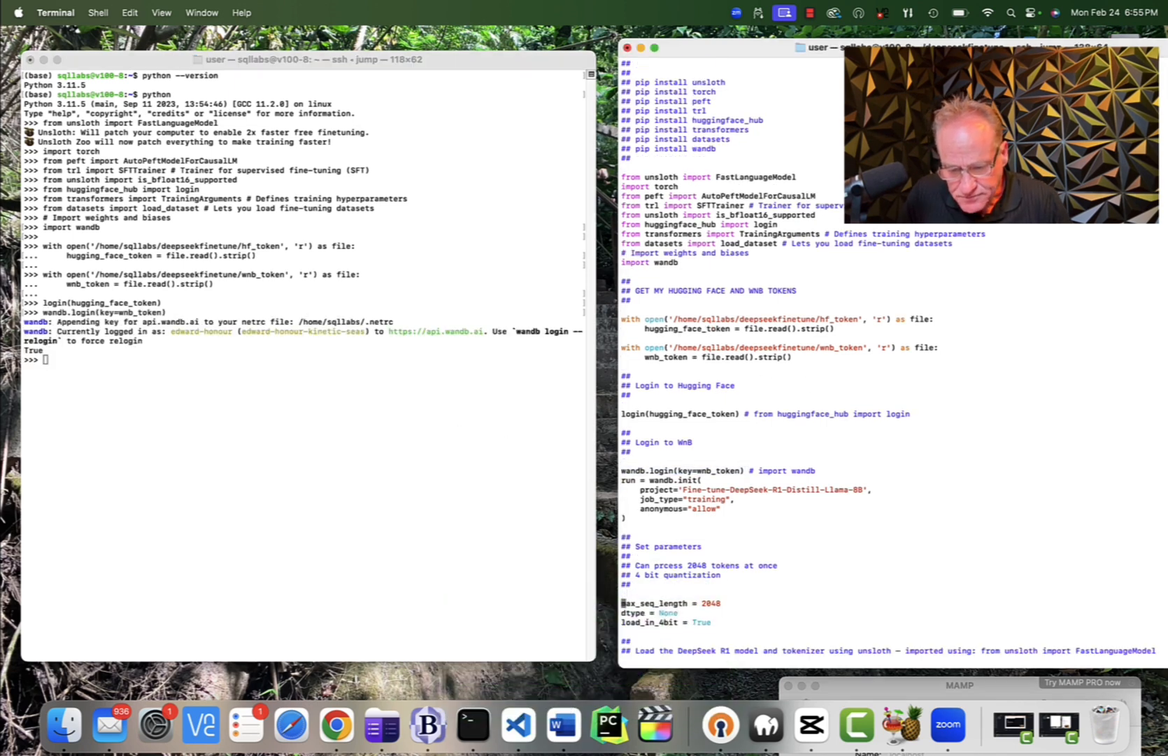
scroll("down", 3)
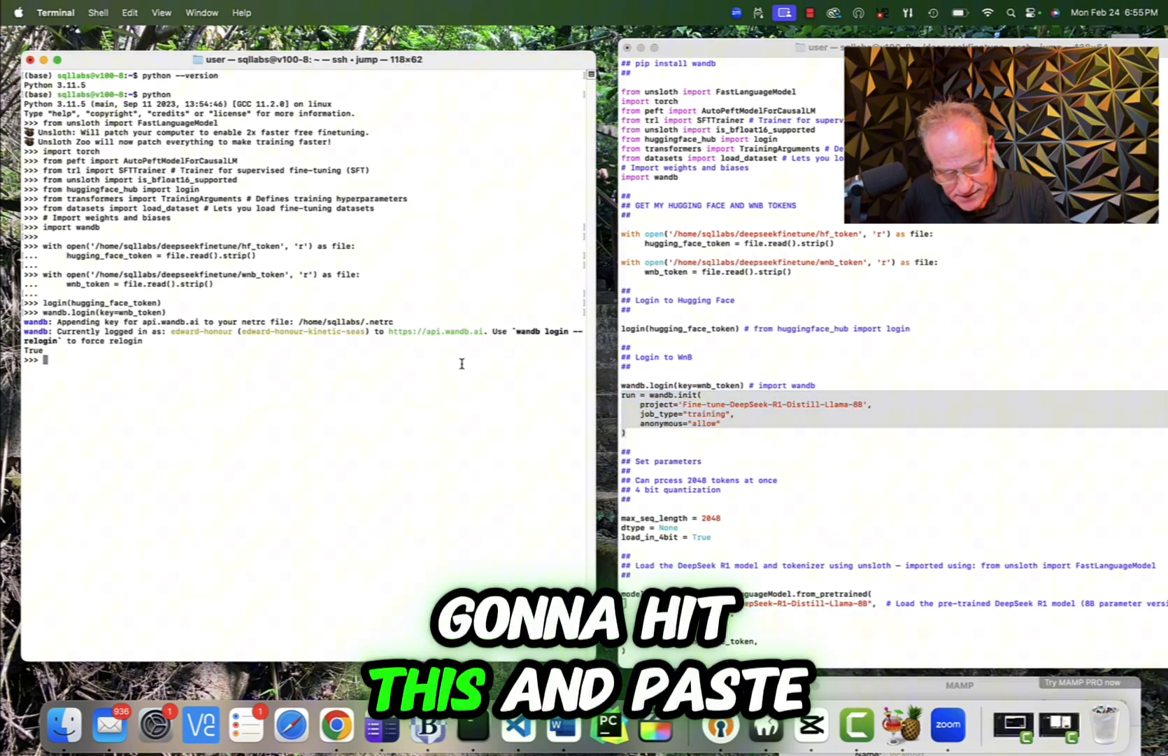
key("Return")
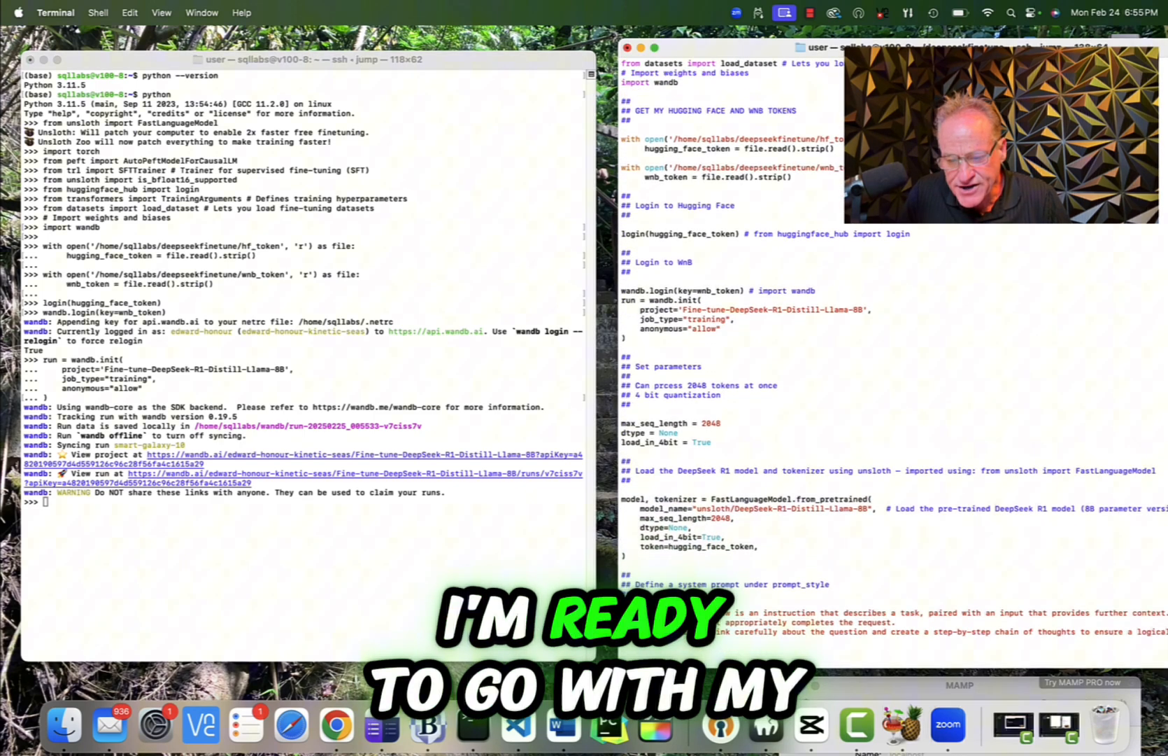
Load DeepSeek-R1-Distill-Llama-8B and its tokenizer with max_seq_length 2048 and 4-bit loading.
scroll("down", 3)
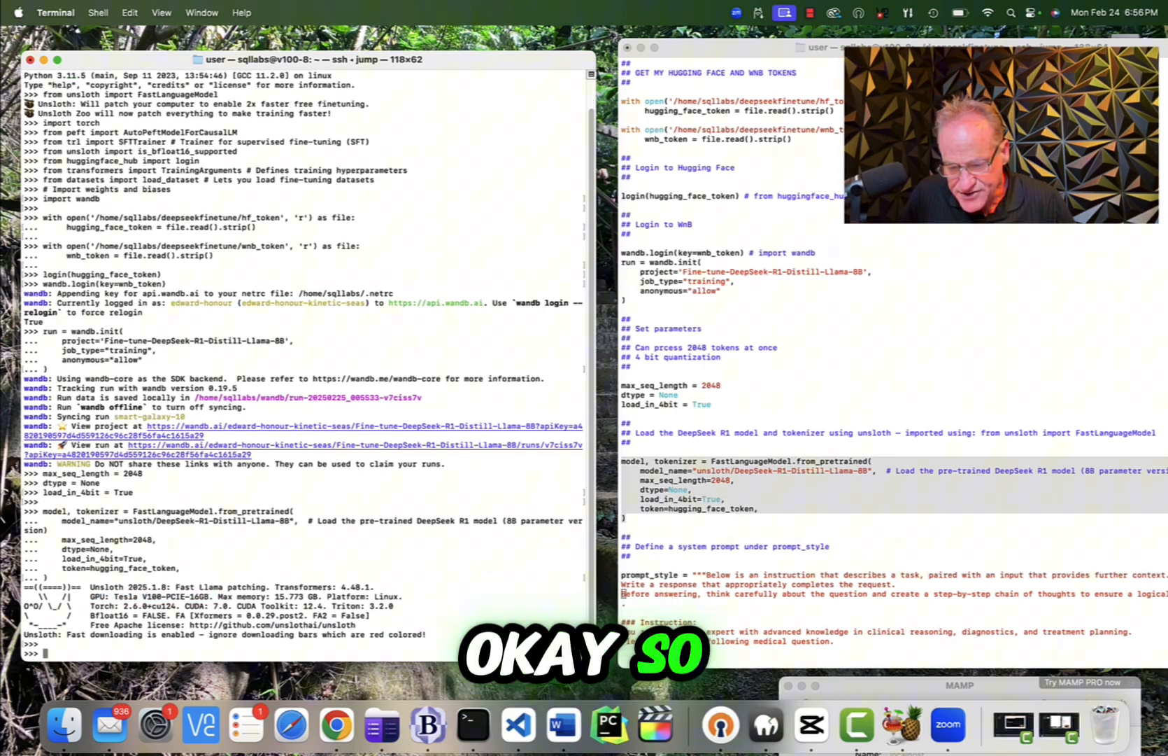
Define prompt_style and train_prompt_style, the latter closing the think section.
scroll("down", 3)
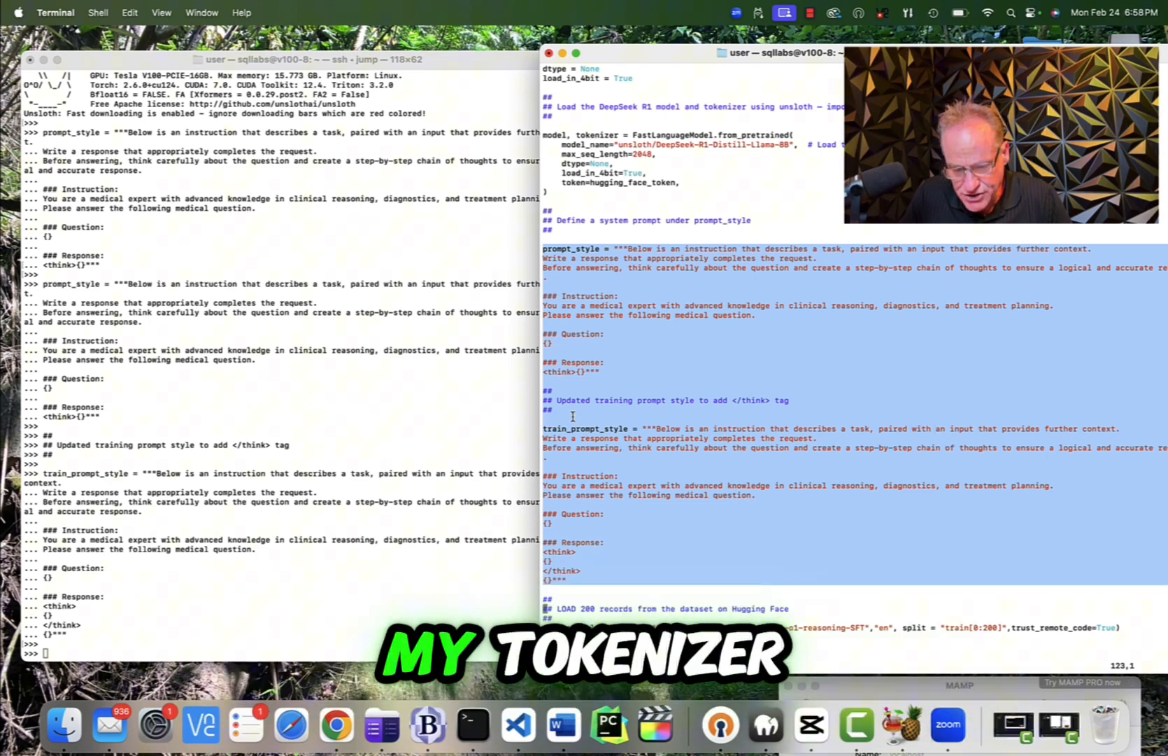
scroll("down", 3)
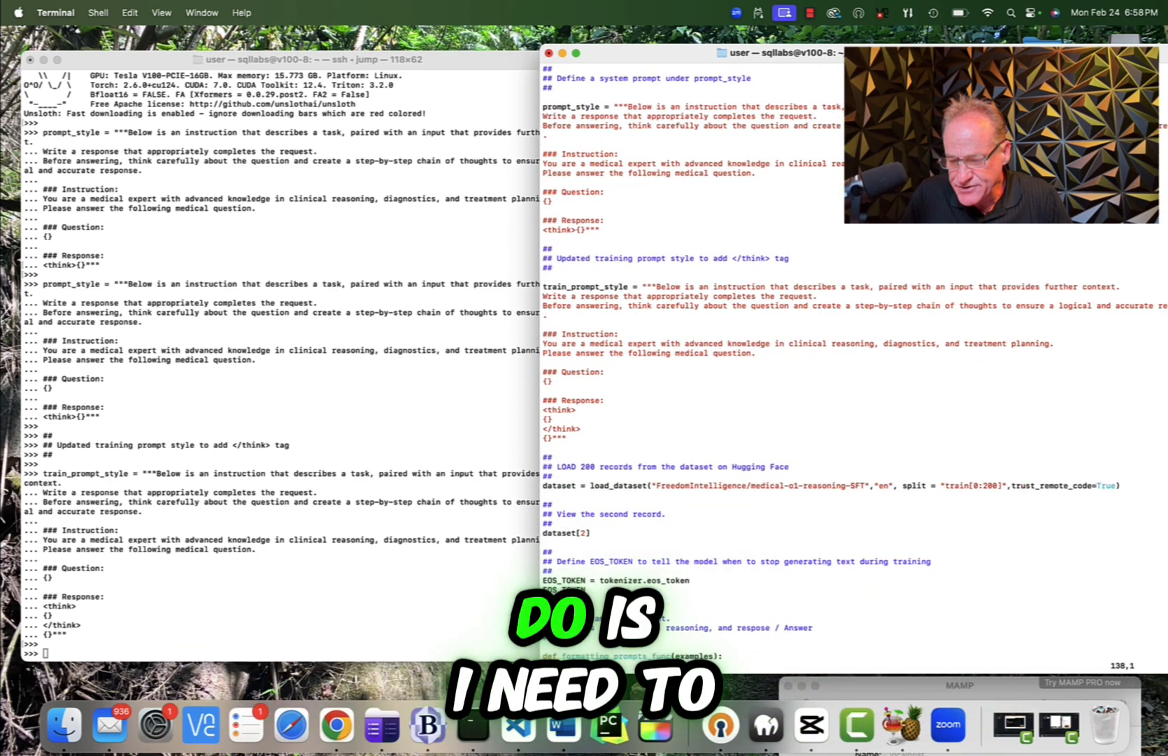
Load 200 medical-o1-reasoning-SFT records and print dataset[2].
scroll("down", 3)
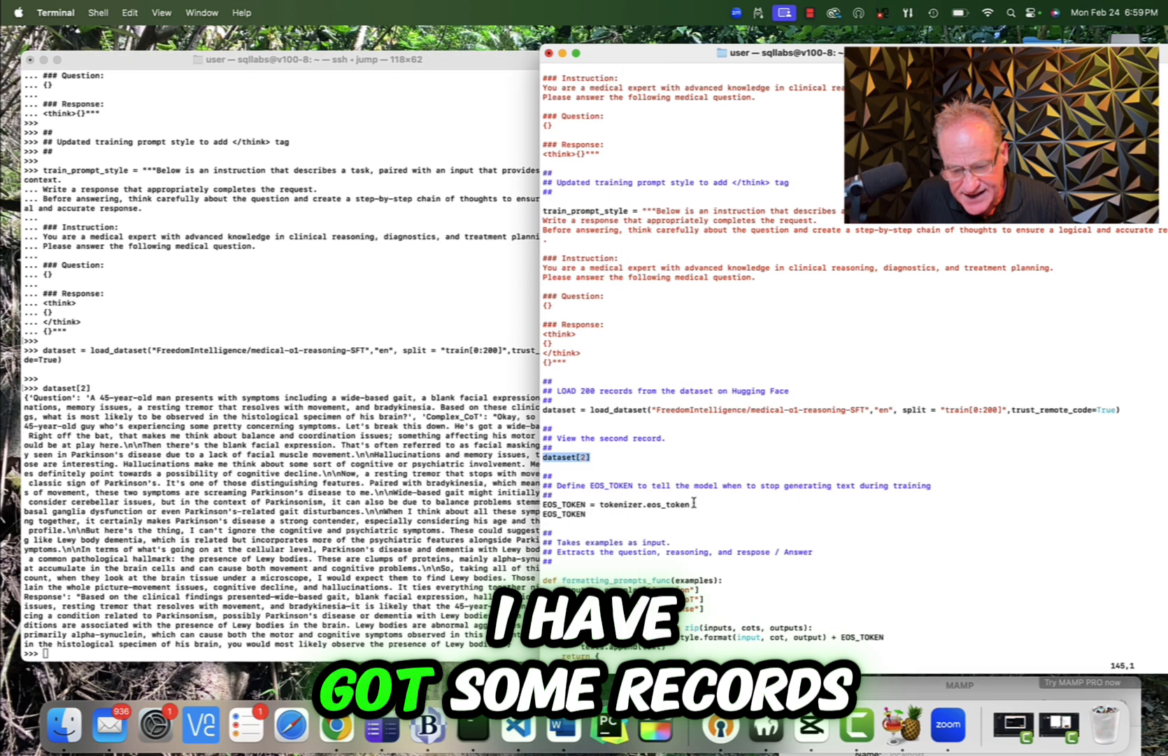
scroll("down", 3)
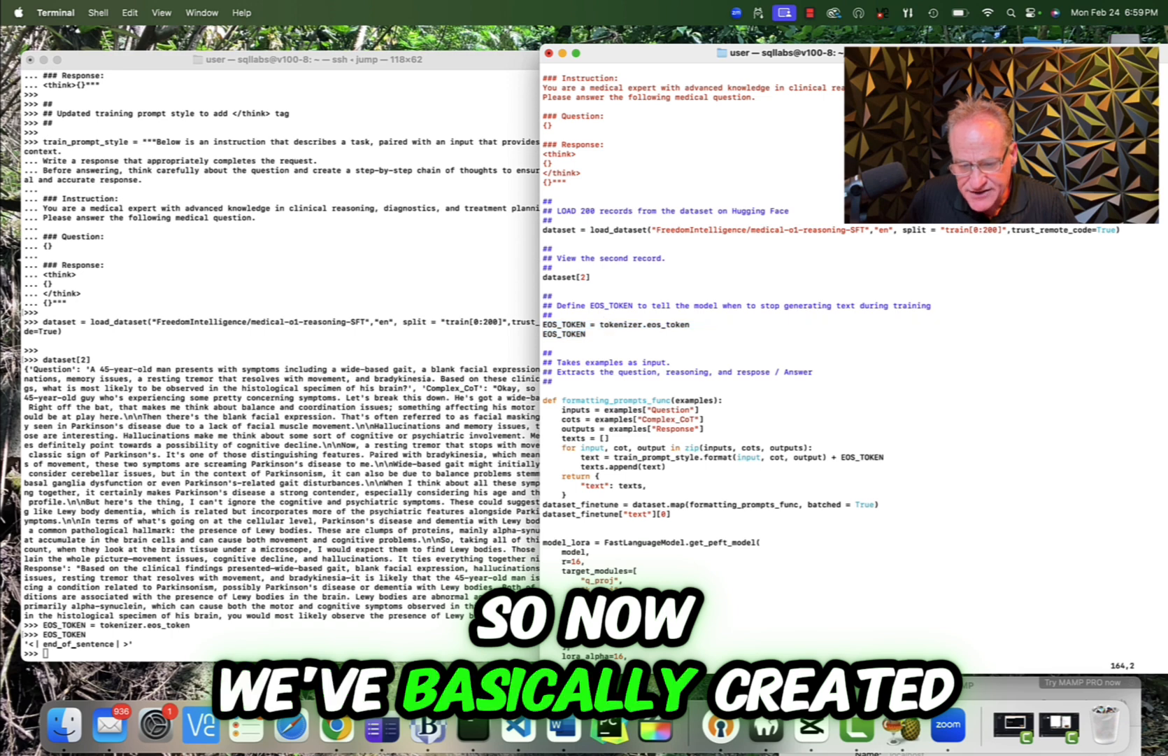
Set EOS_TOKEN to tokenizer.eos_token, review formatting_prompts_func, and refocus the SSH terminal.
scroll("down", 3)
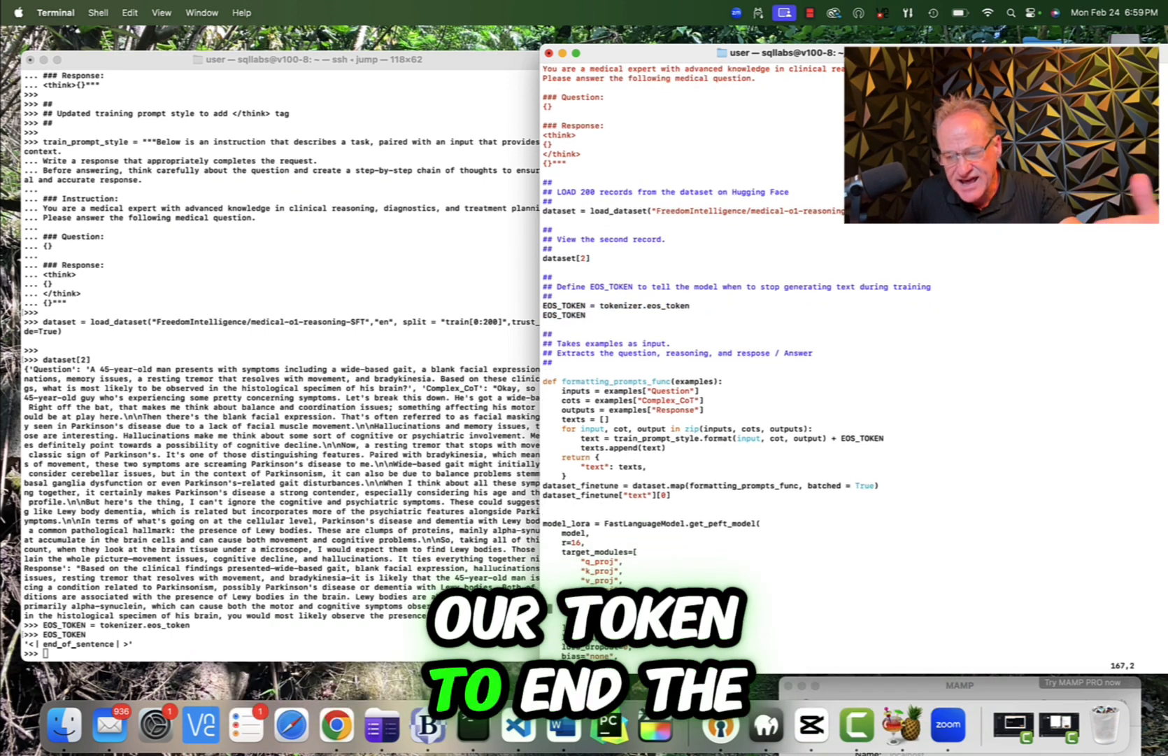
scroll("down", 3)
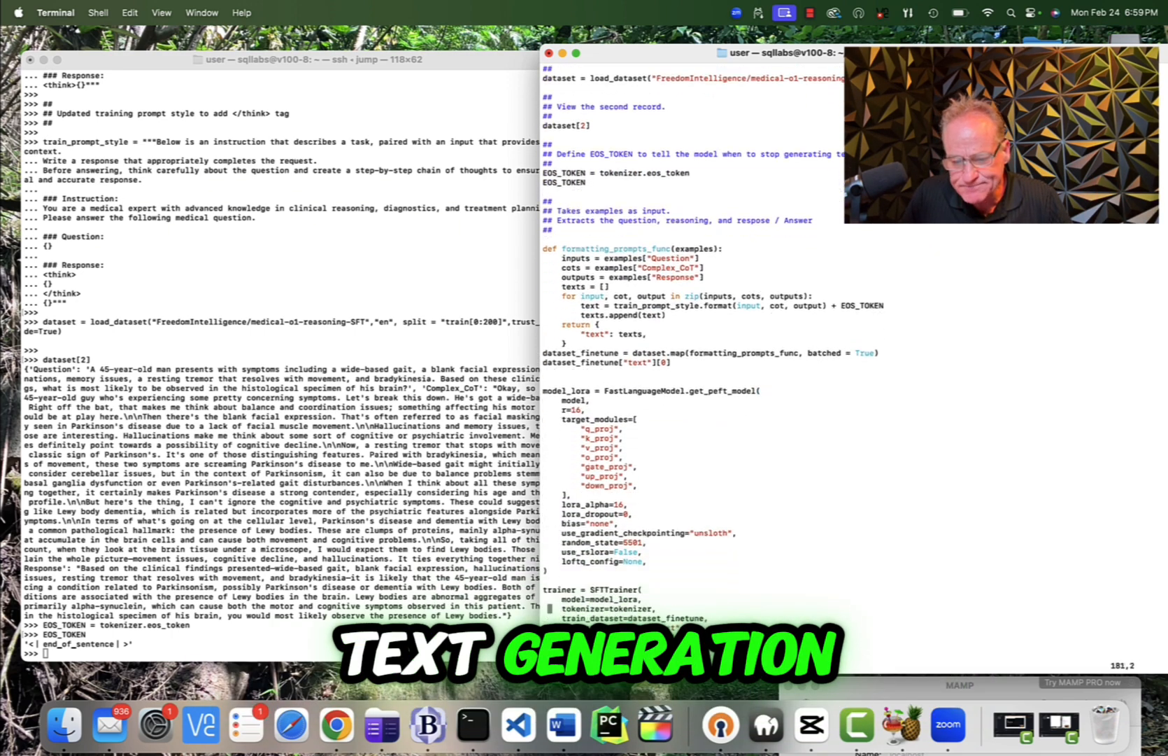
scroll("down", 3)
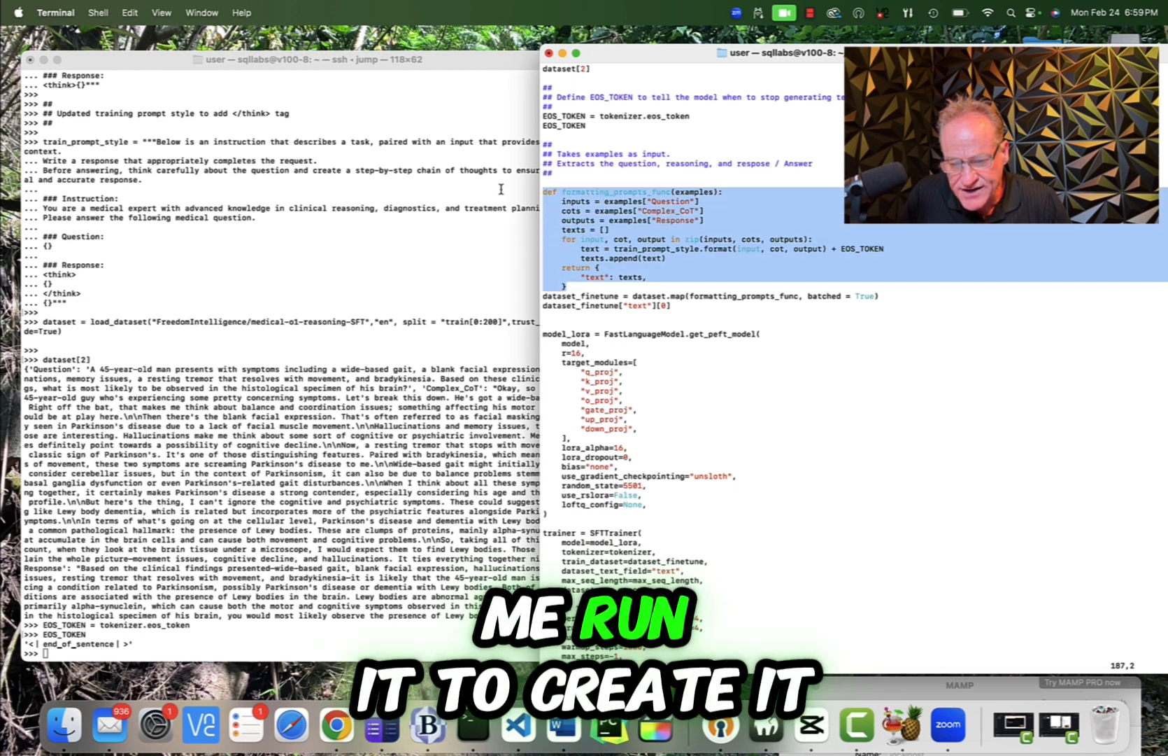
left_click(298, 59)
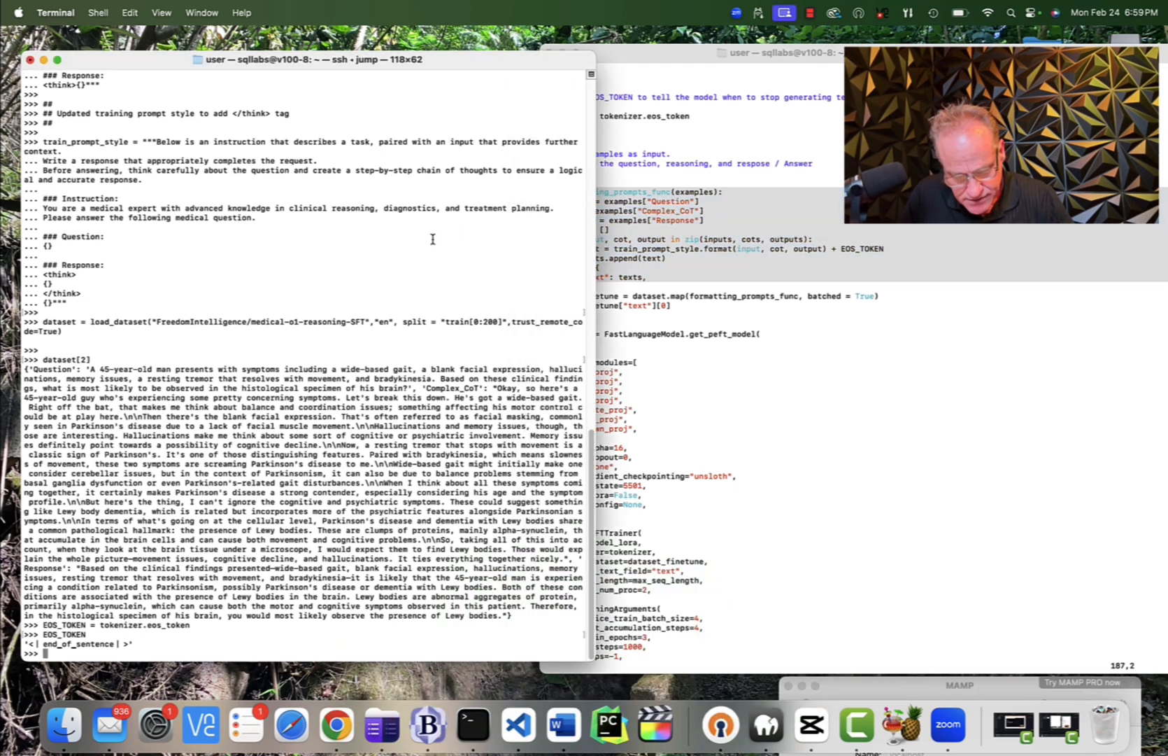
Run formatting_prompts_func and dataset.map, then print dataset_finetune['text'][0].
scroll("down", 3)
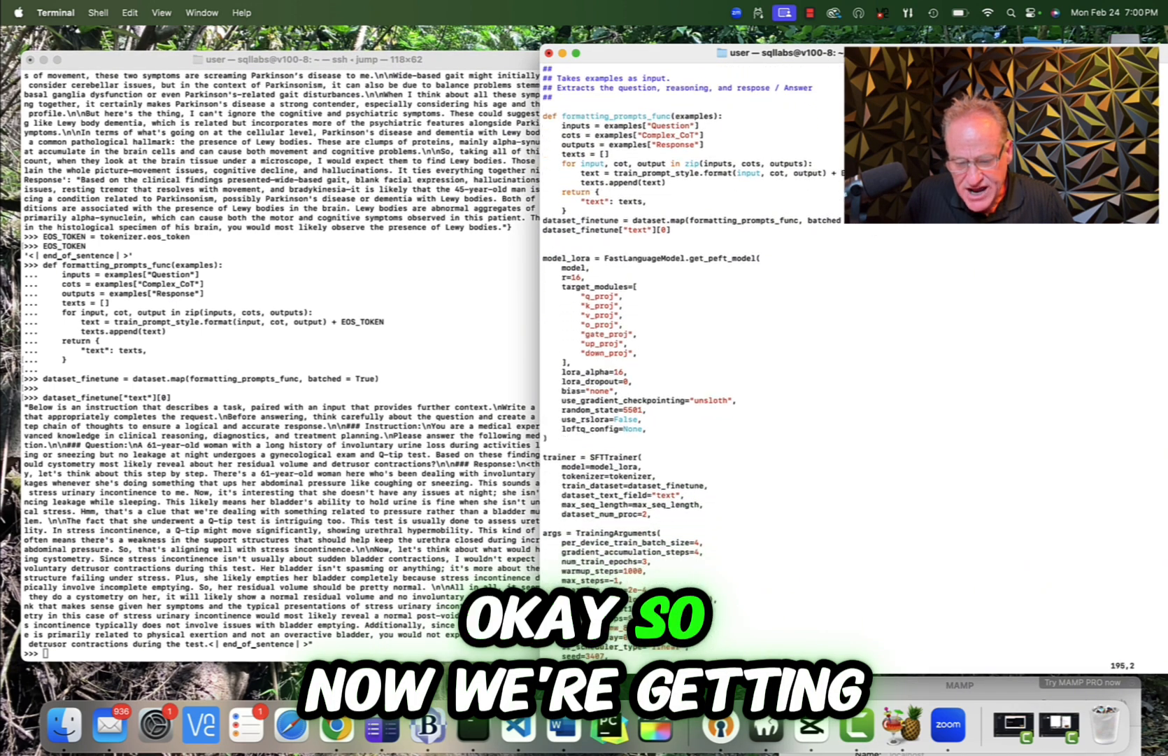
scroll("down", 3)
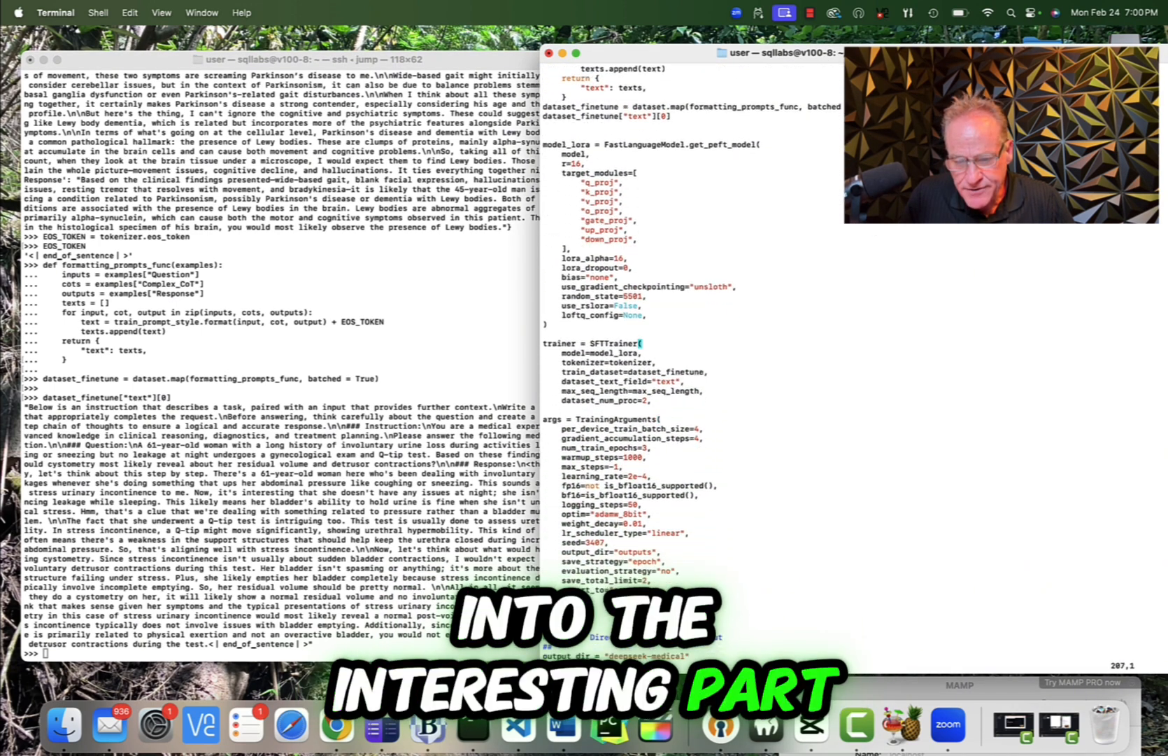
Add LoRA adapters via get_peft_model to attention and MLP projections, patching 32 layers.
scroll("down", 3)
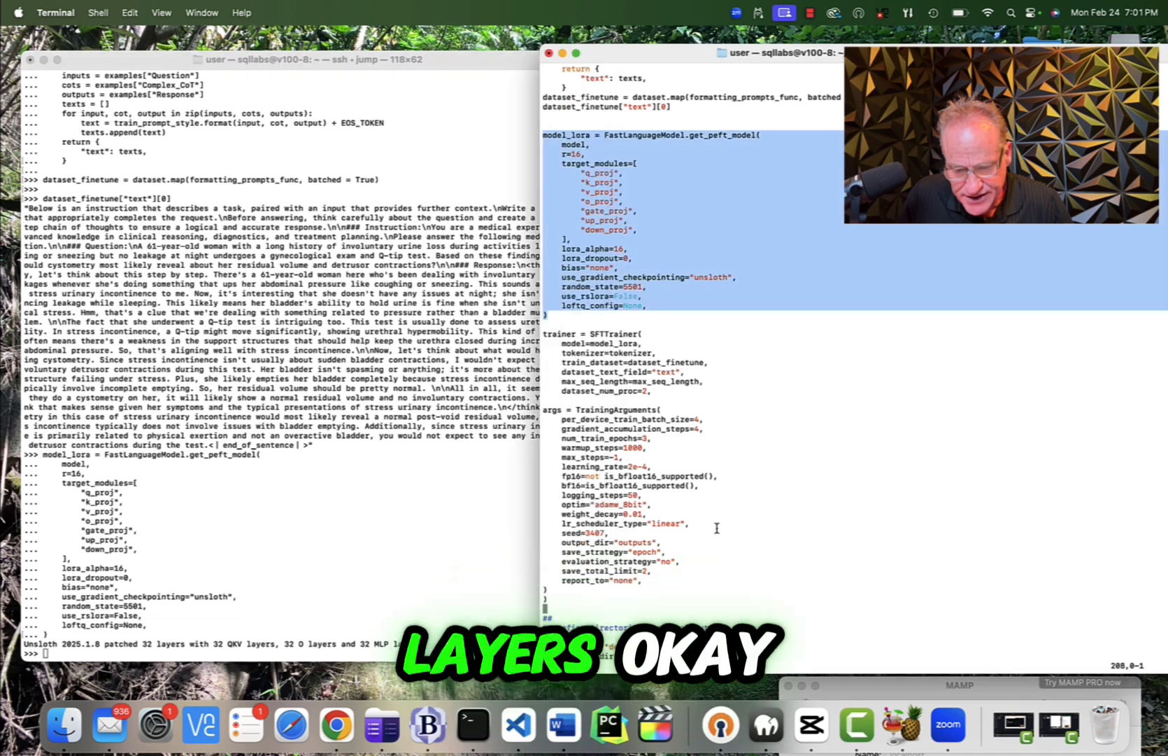
scroll("down", 3)
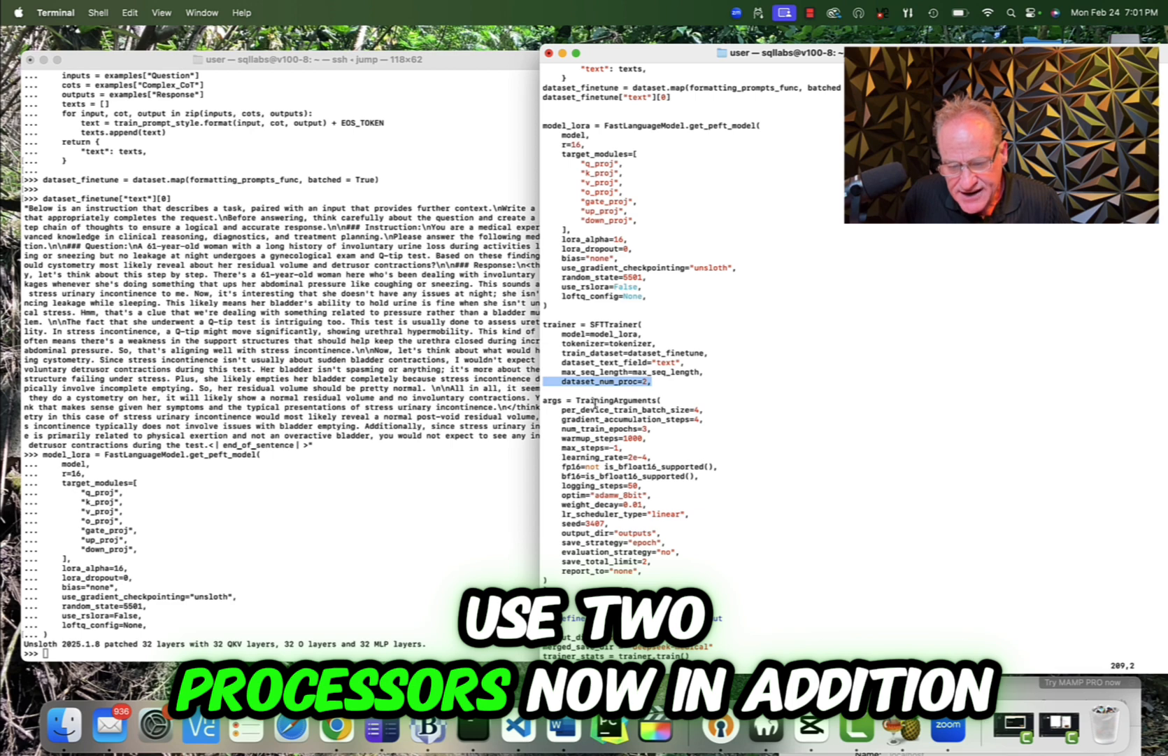
scroll("down", 3)
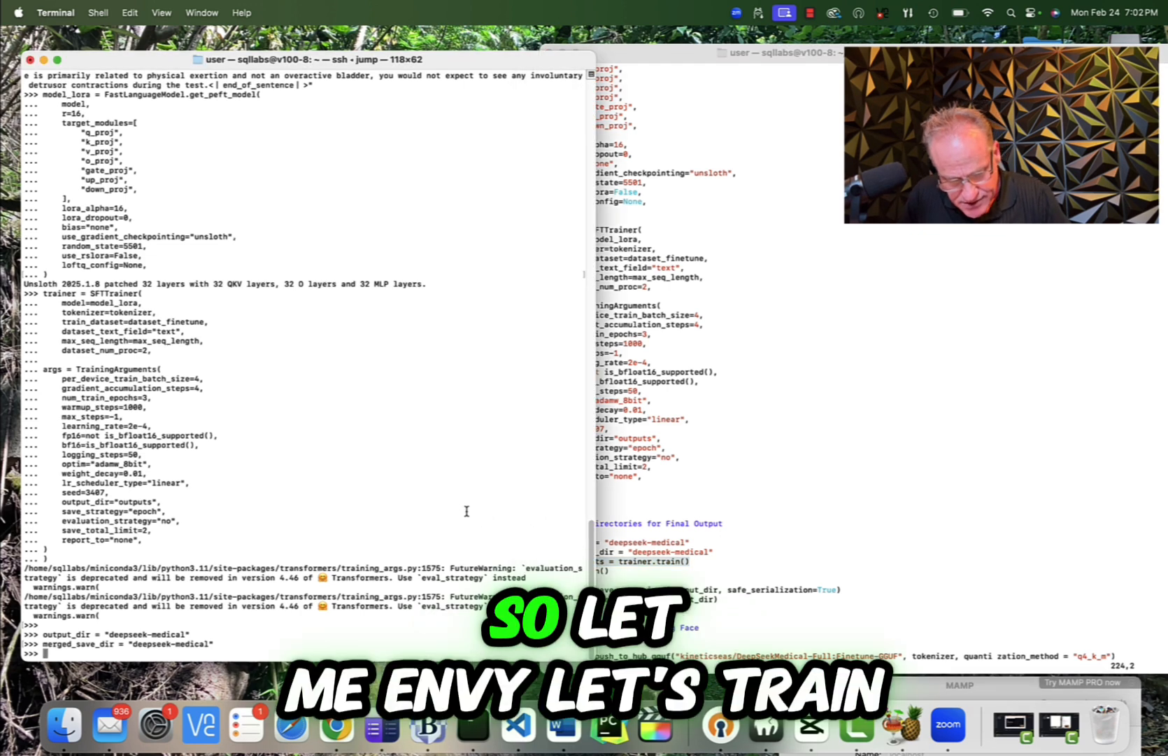
Run trainer_stats = trainer.train() to start the 36-step fine-tuning run.
type("trainer_stats = trainer.train()")
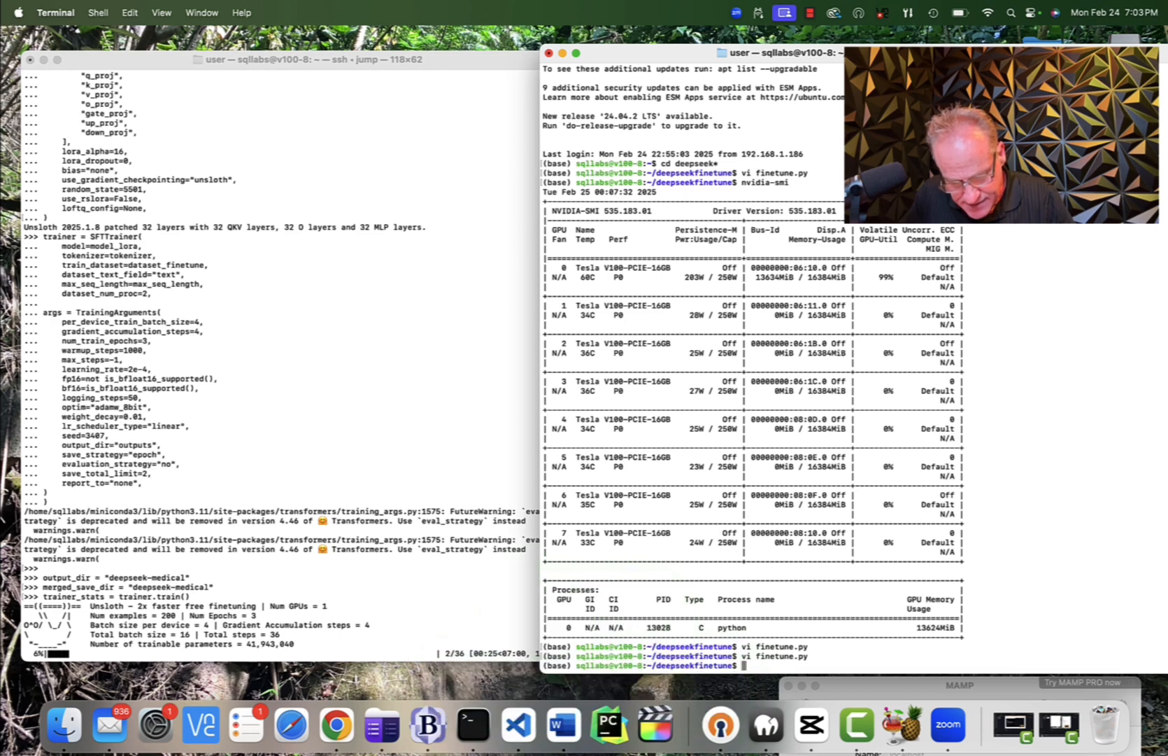
Type the nvidia-smi GPU status check in the right-hand SSH terminal.
type("nvidi-sm")
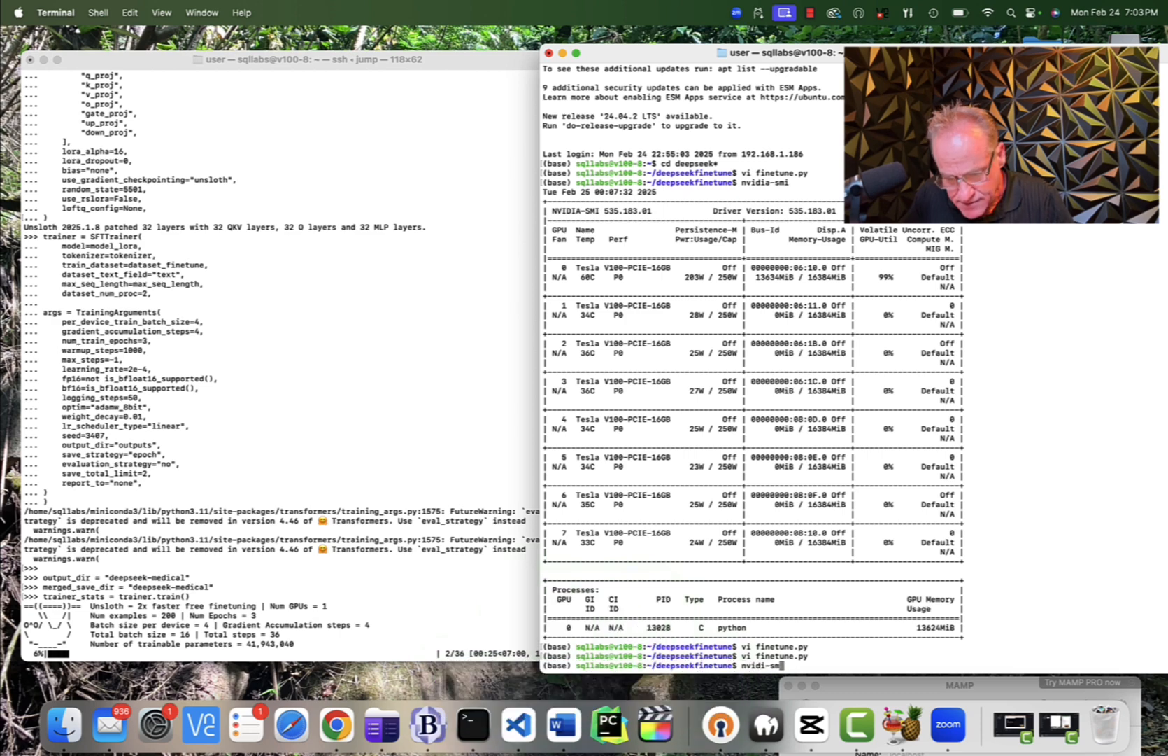